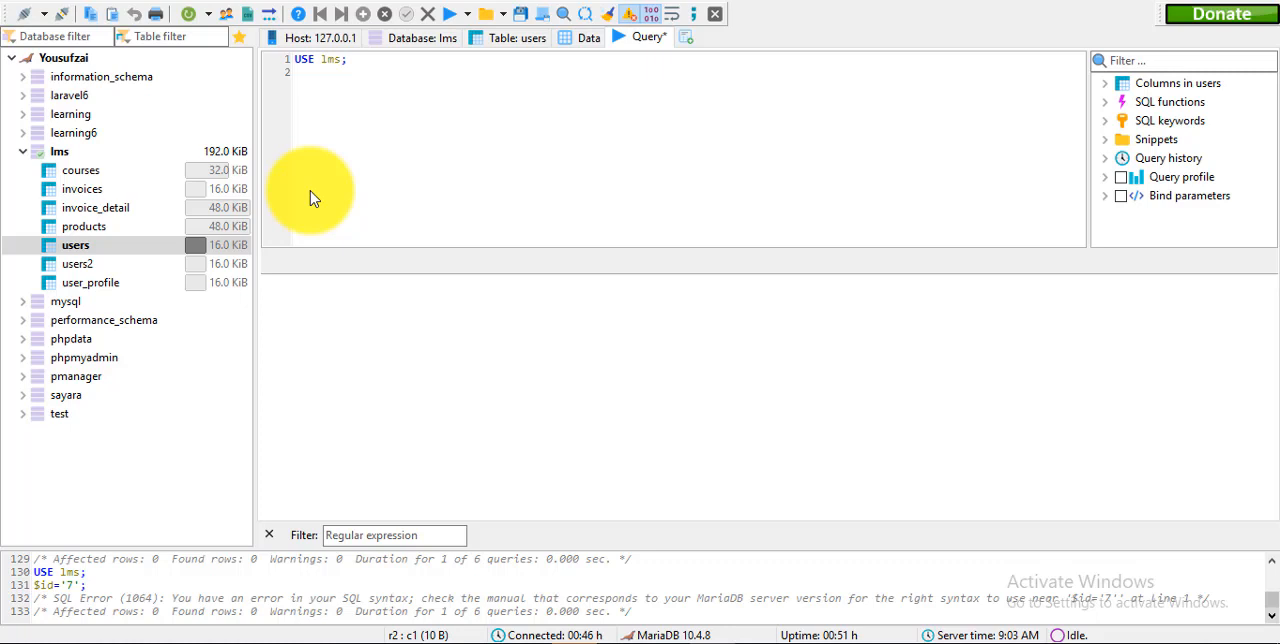
mouse_move(97, 268)
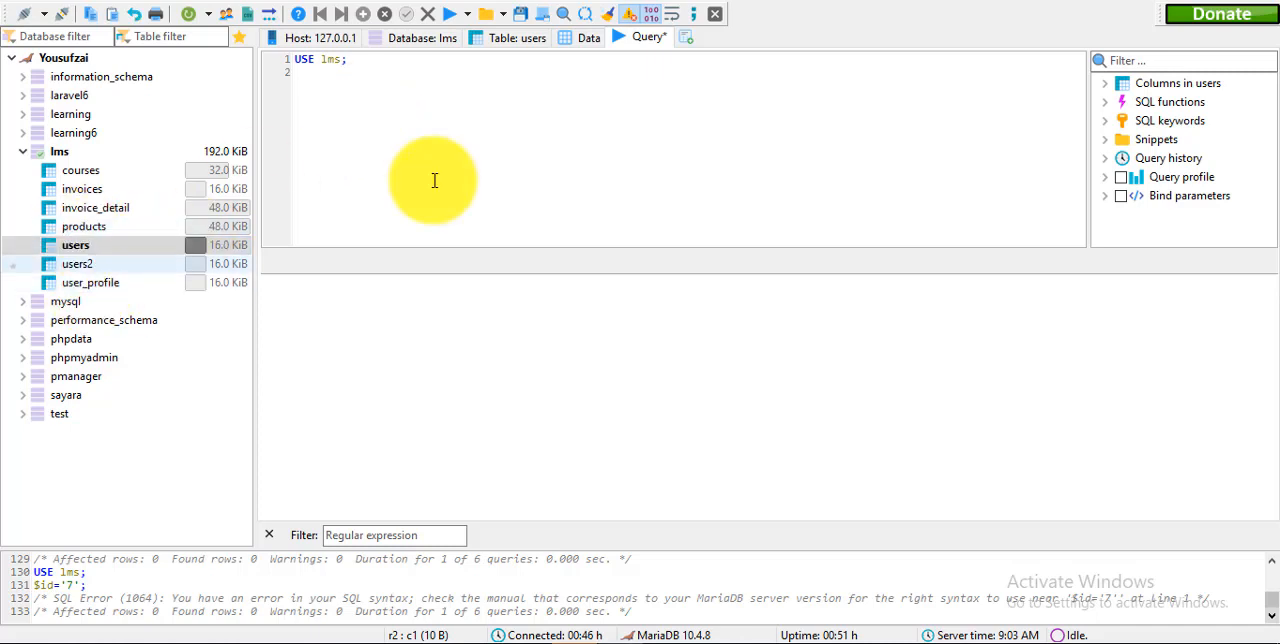
Step: Run SELECT * FROM users to list all 6 users with their four columns
type("s")
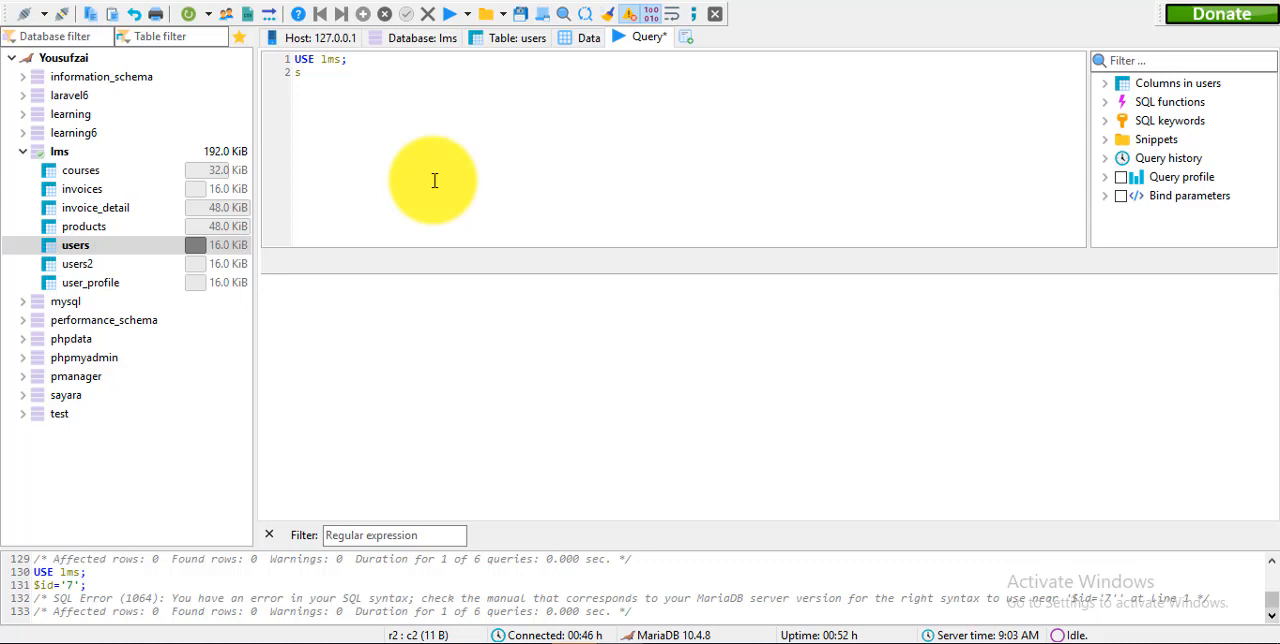
type("ELECT")
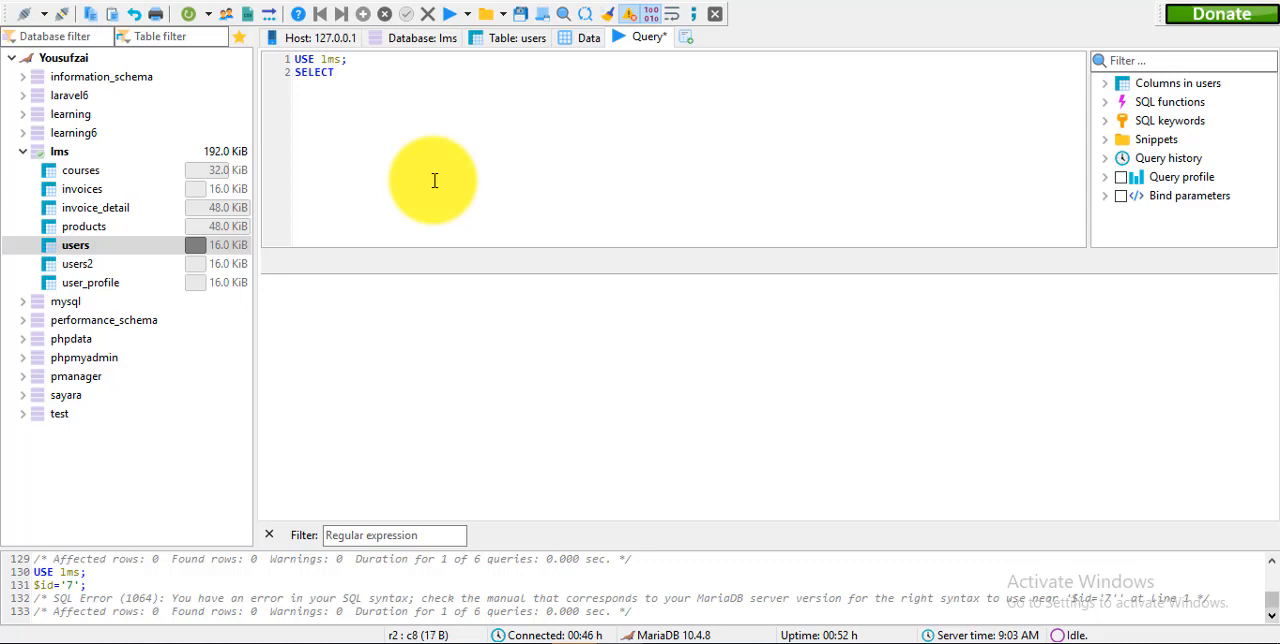
type("*")
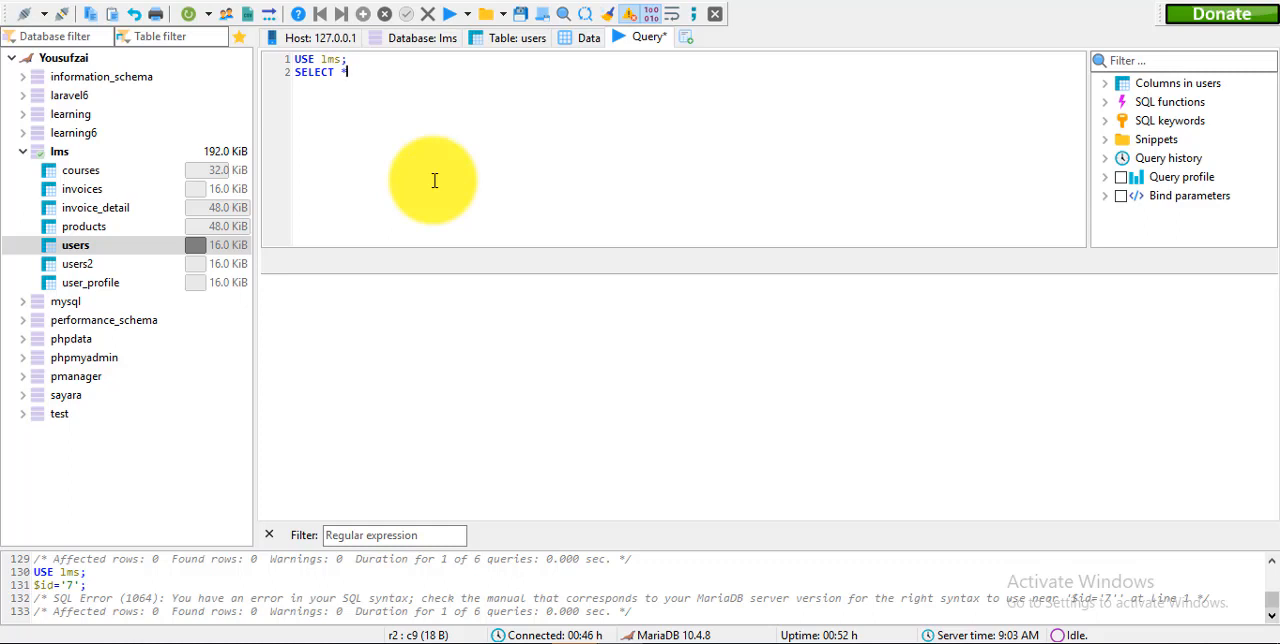
type("fr")
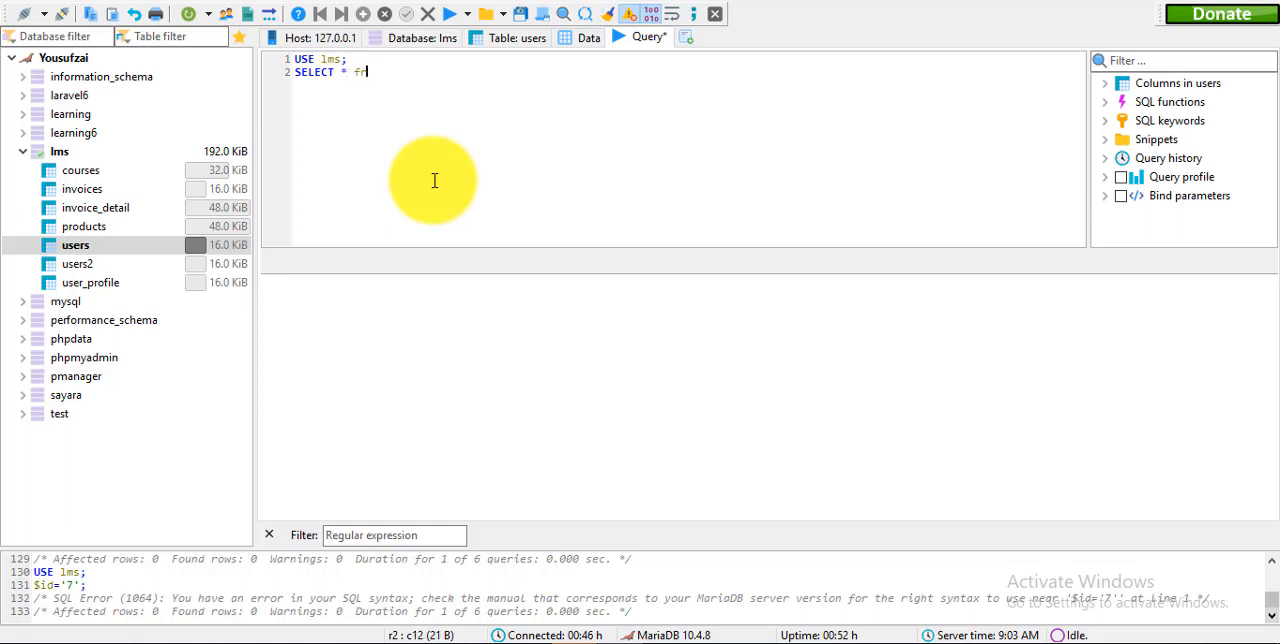
type("rom users")
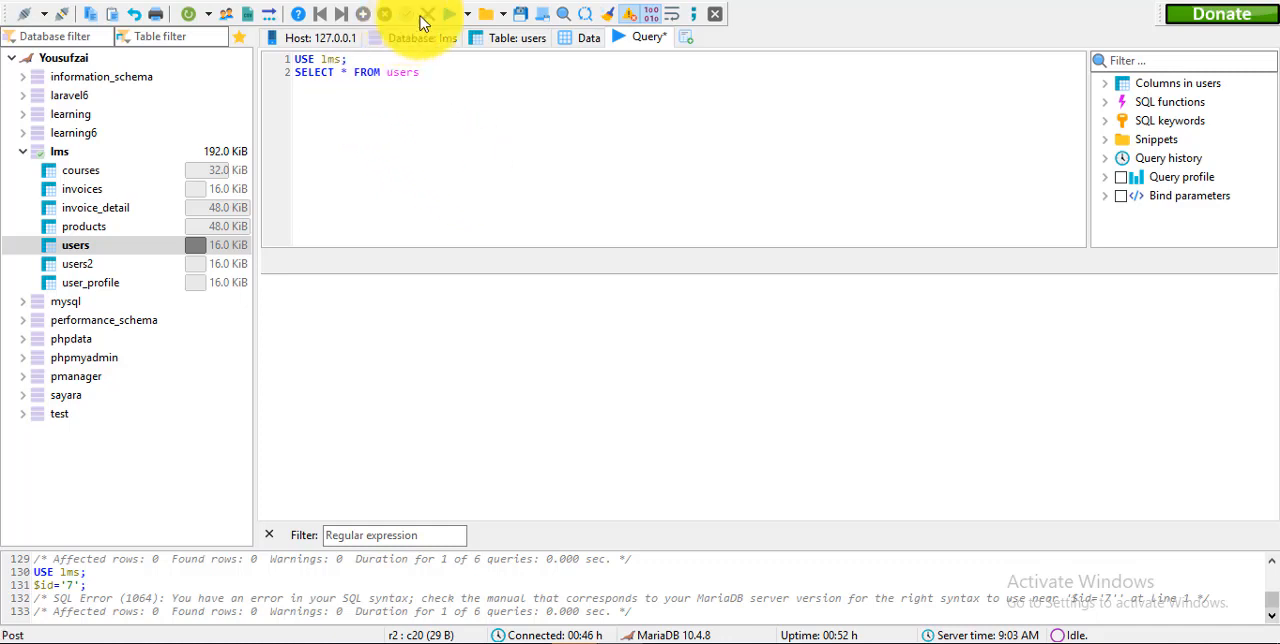
left_click(451, 13)
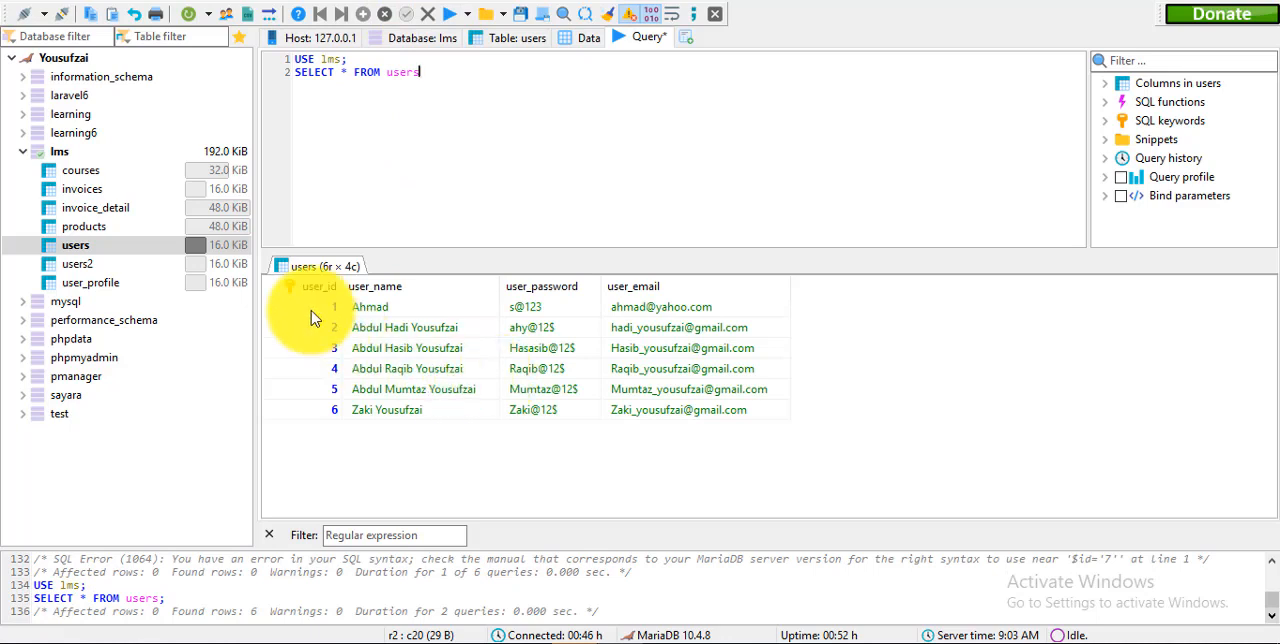
mouse_move(350, 340)
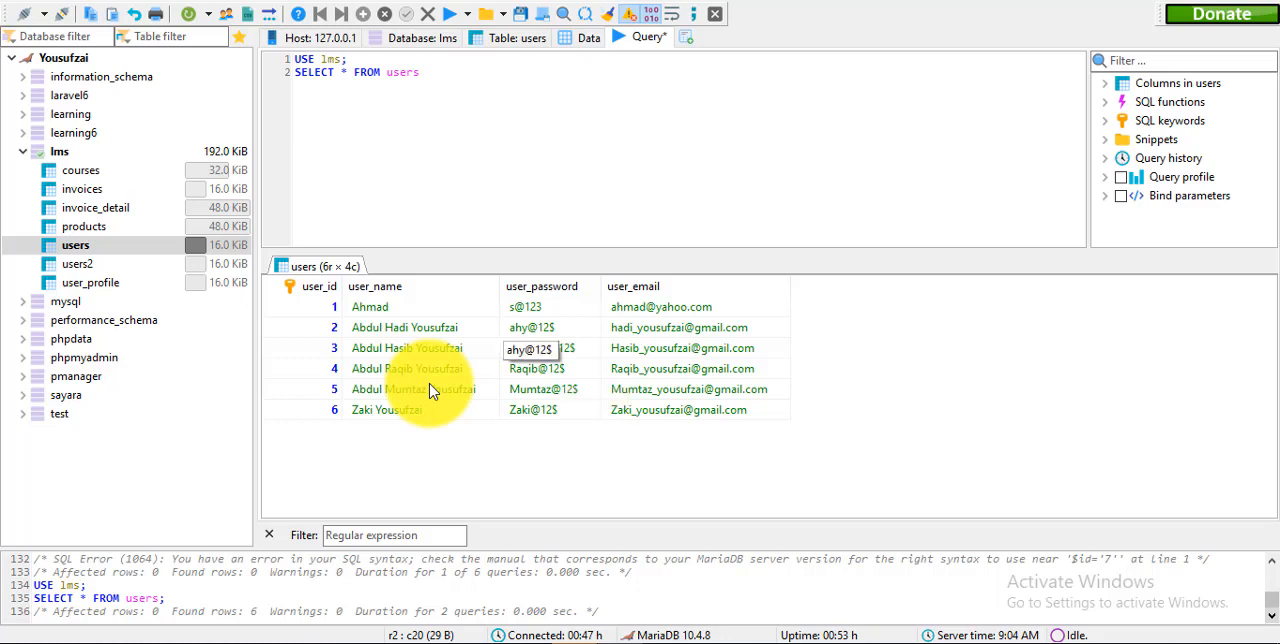
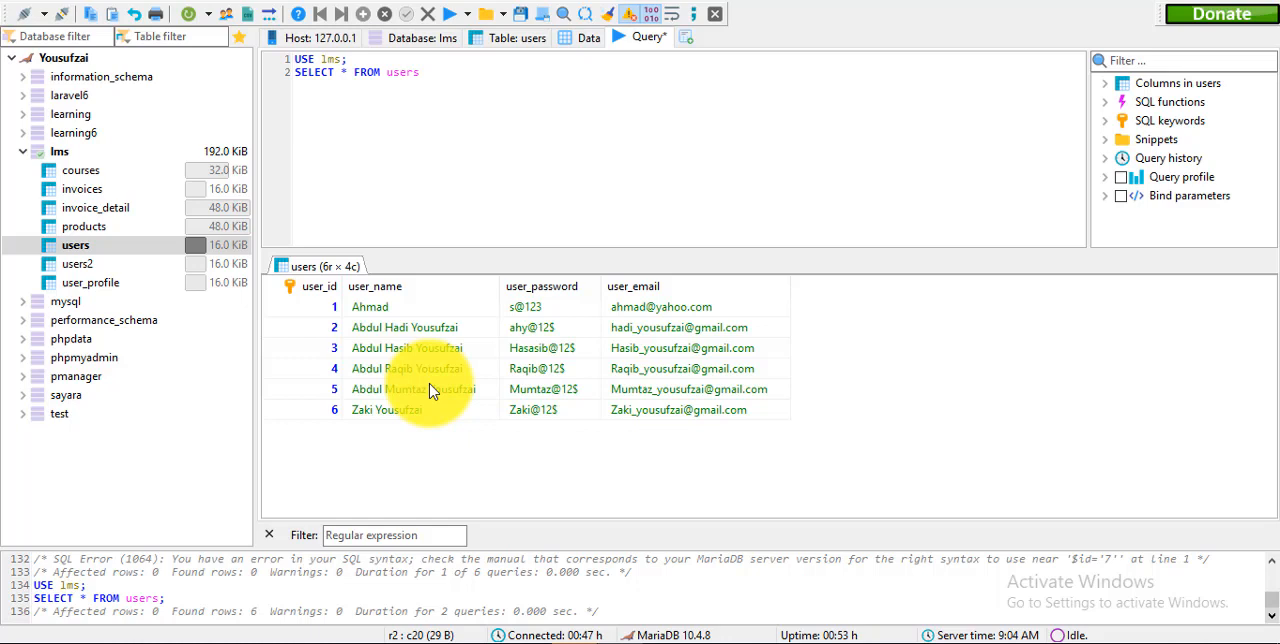
Step: Remove the SELECT * FROM users line so only USE lms remains in the editor
double_click(402, 72)
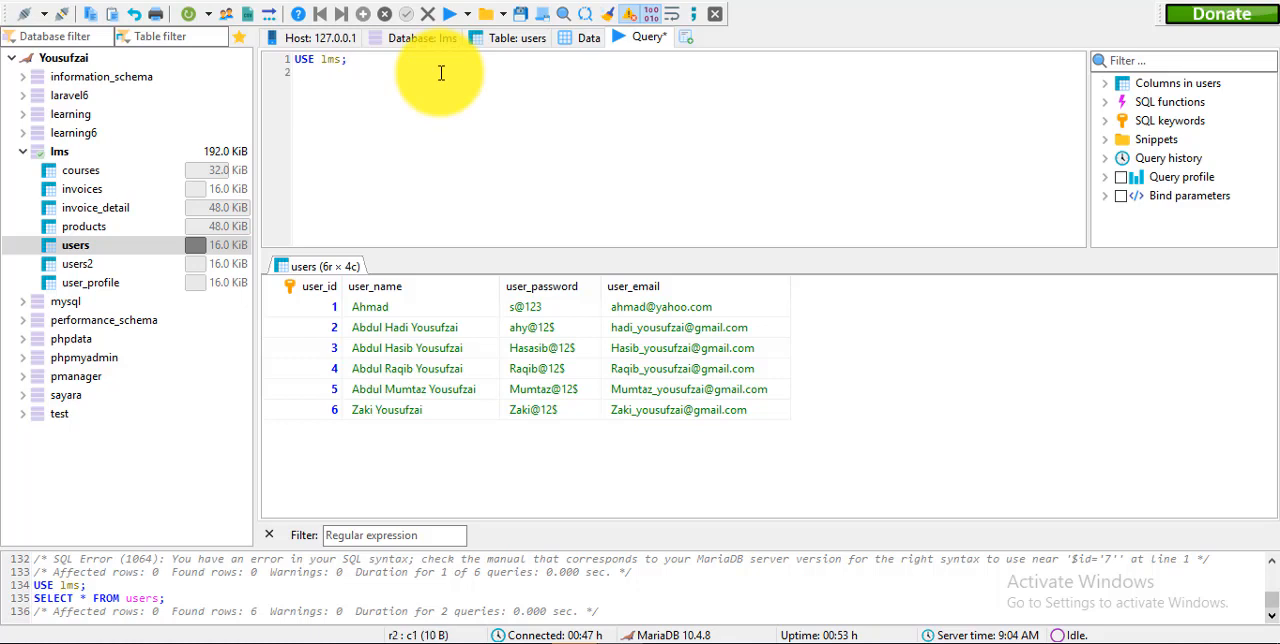
Step: Run SELECT user_name FROM users, then begin adding a second user column after a comma
type("Se")
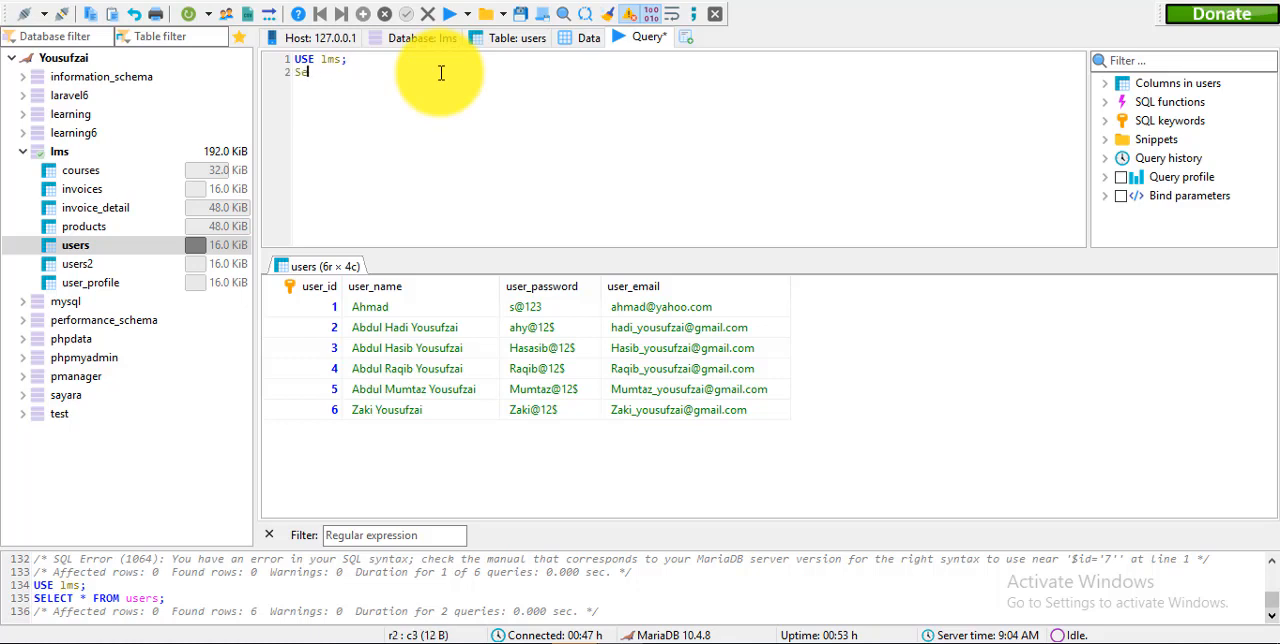
type("SELECT")
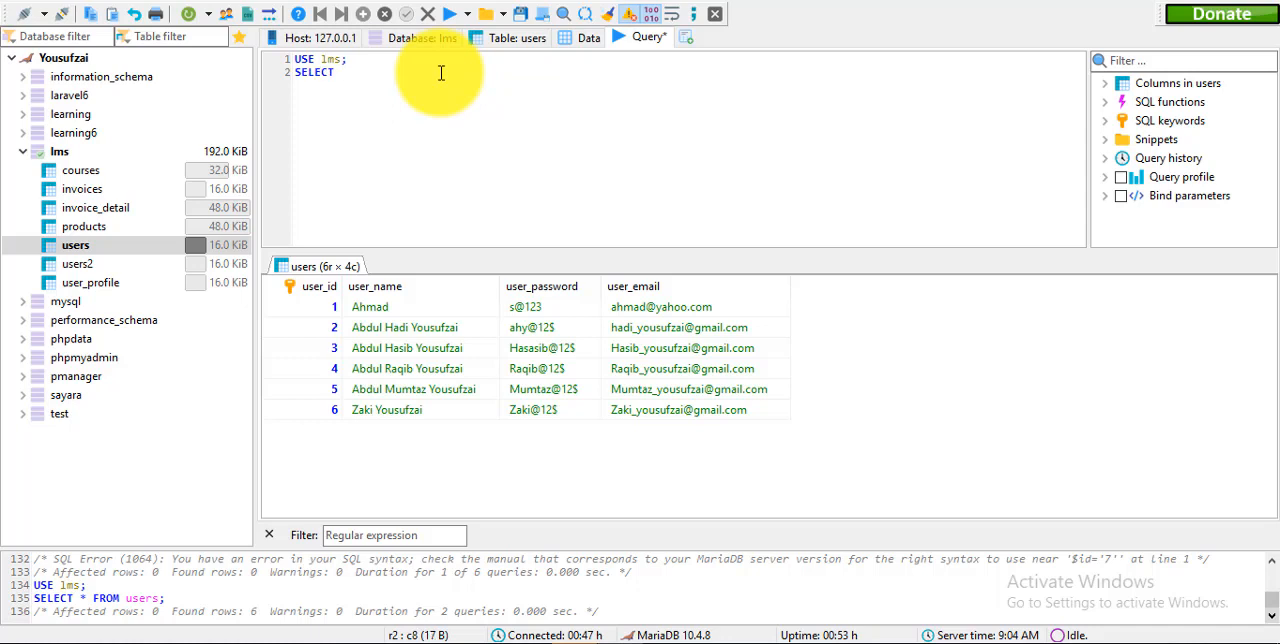
type("user_name Fr")
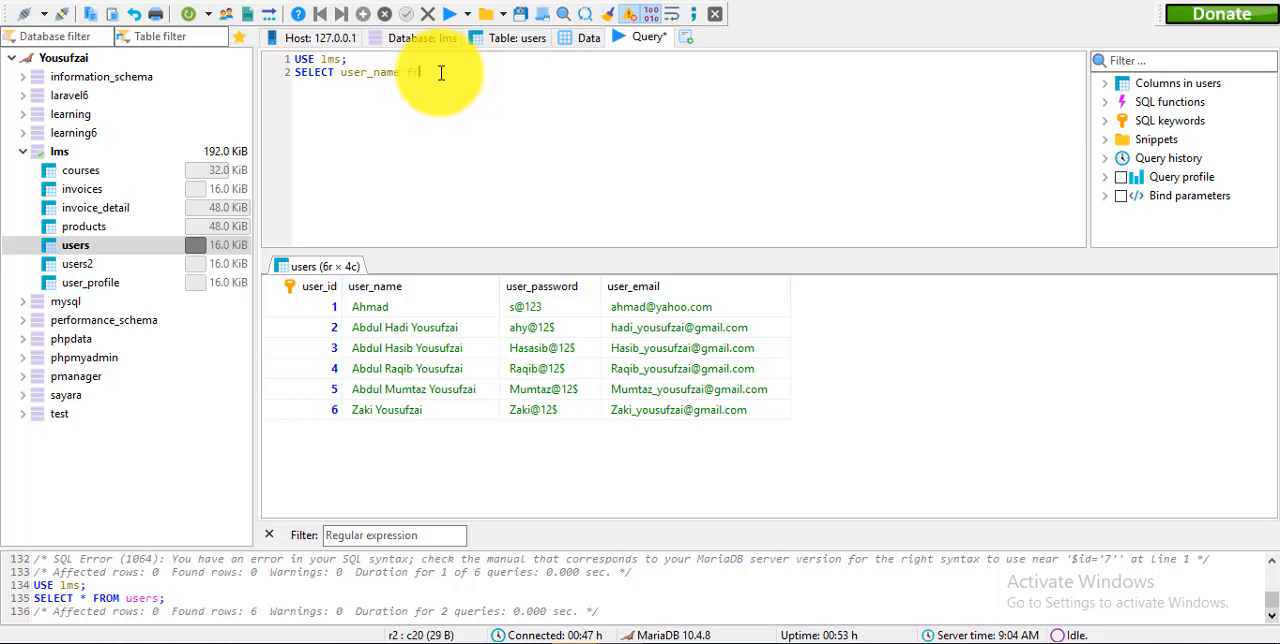
type("FROM")
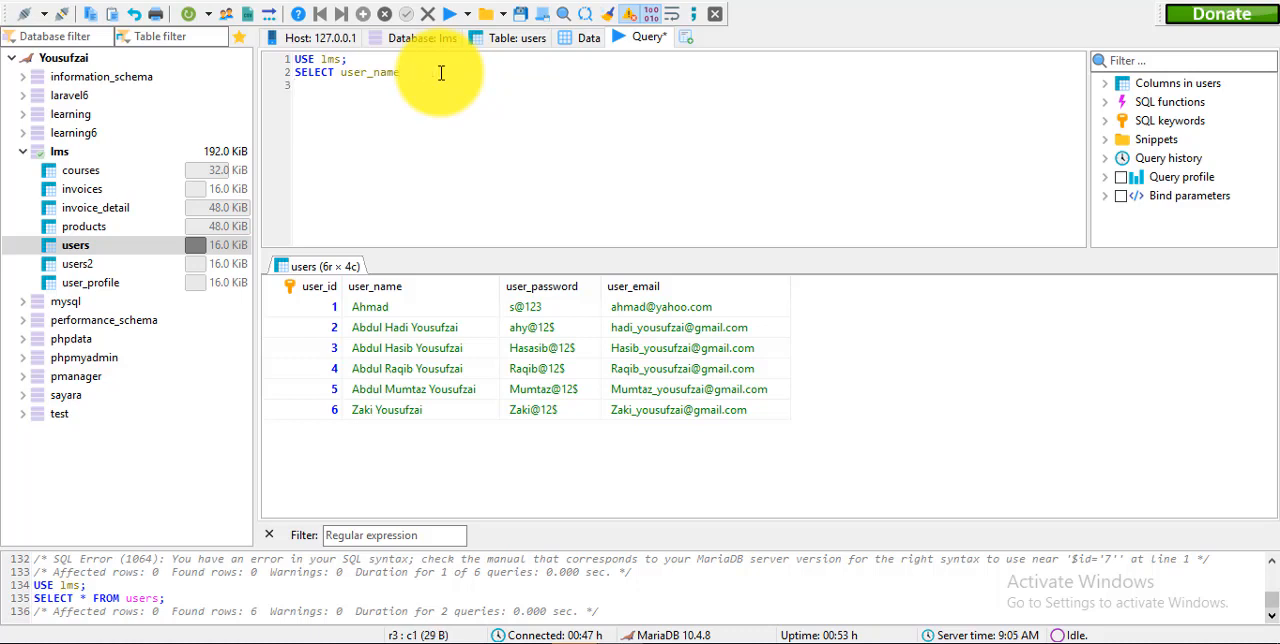
type("FROM")
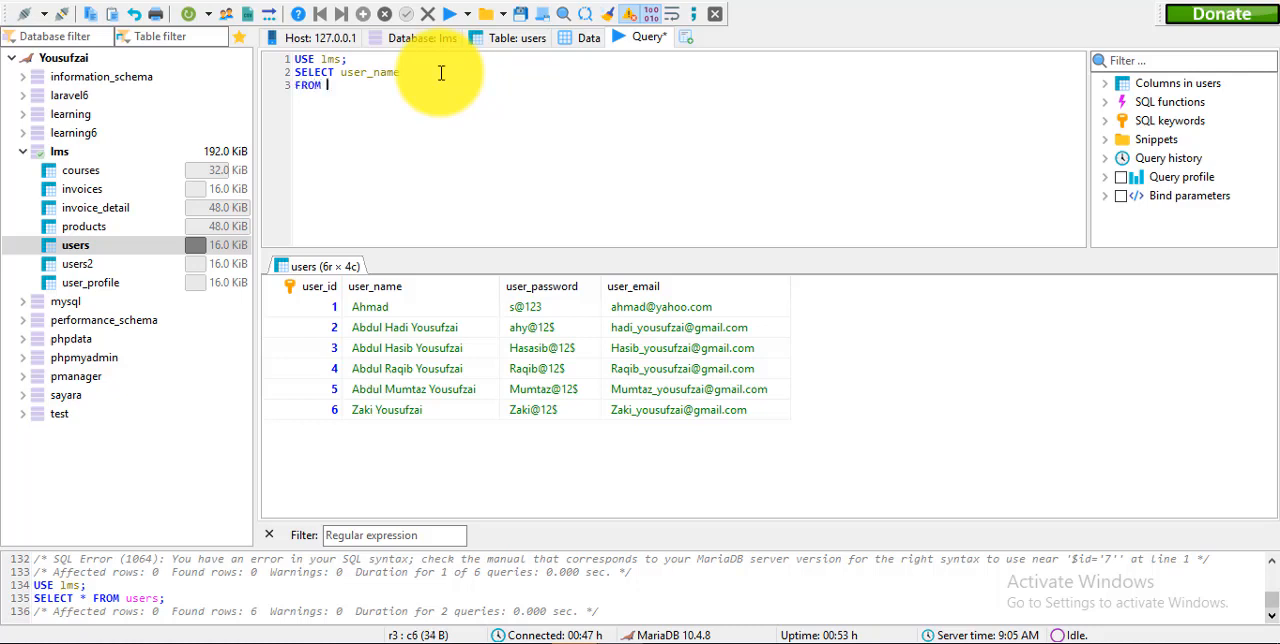
type("users")
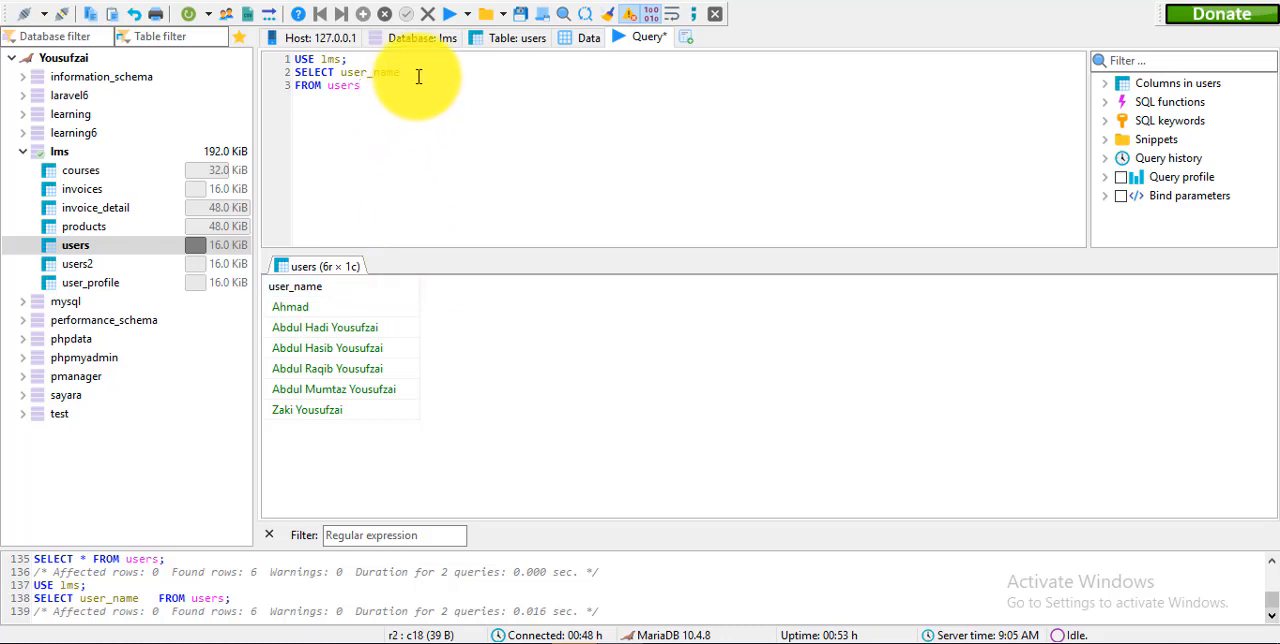
type(",")
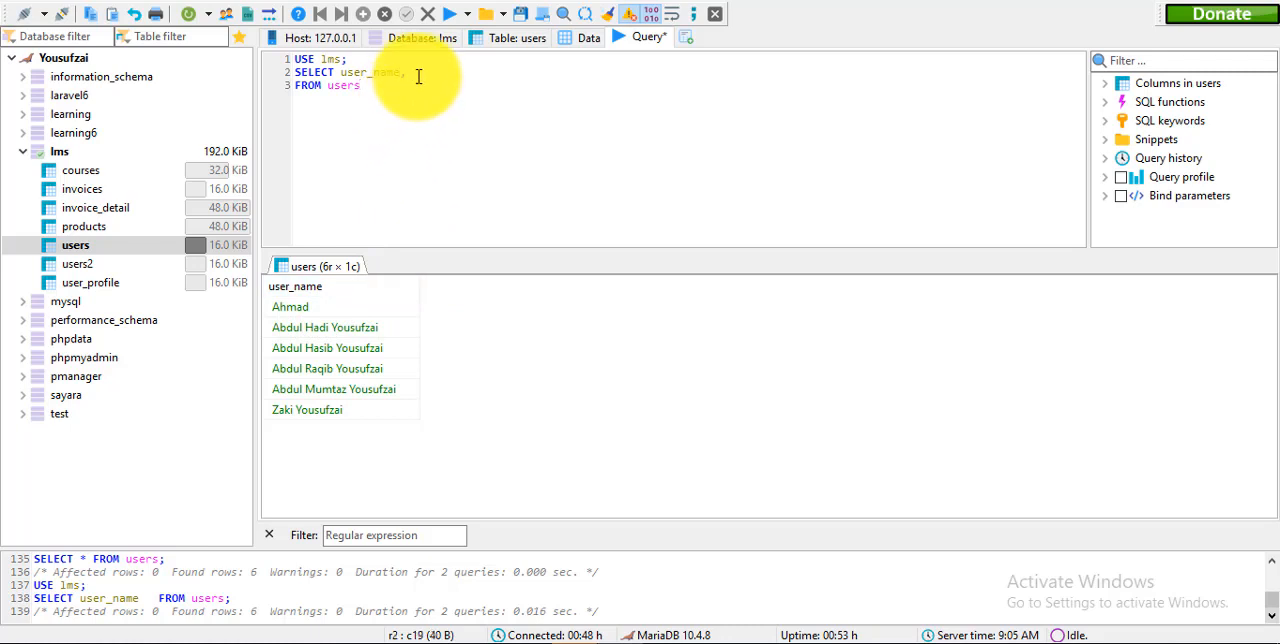
type("user_")
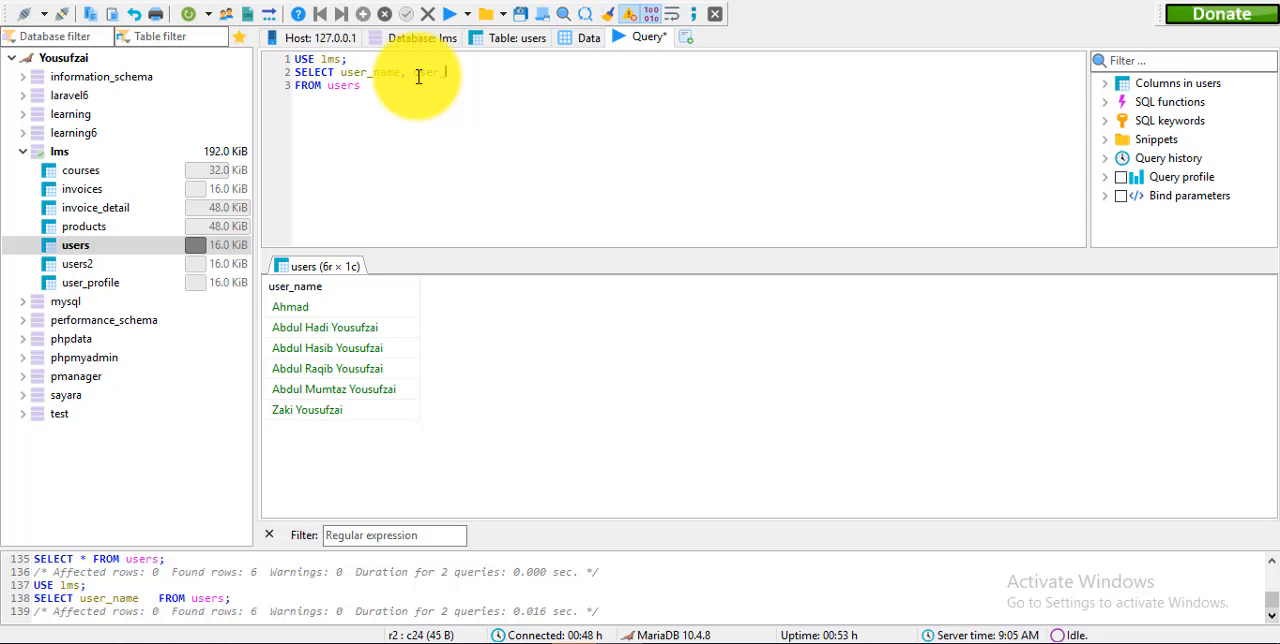